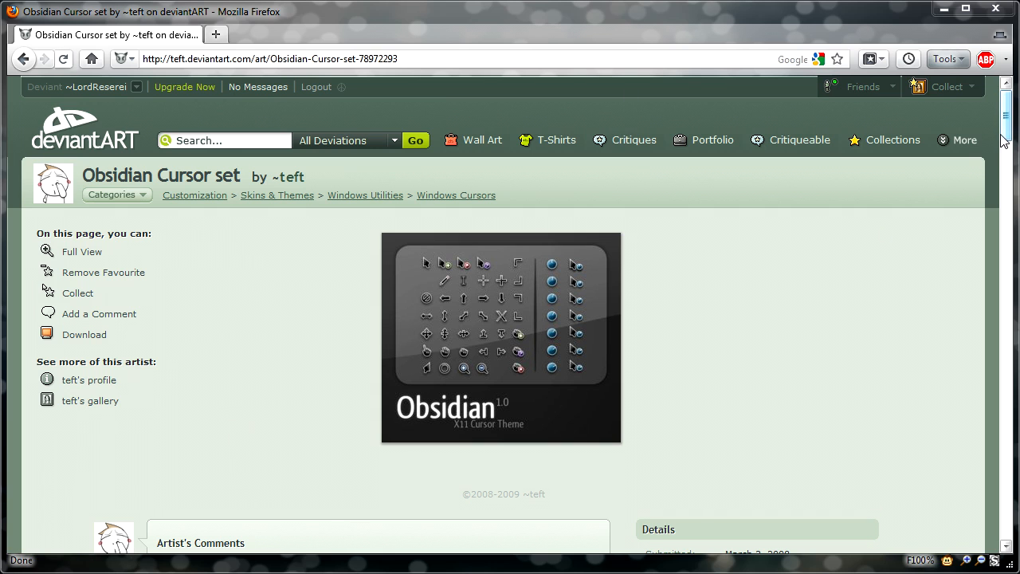
- Download the Obsidian cursor archive from the deviantART page and save it to the Desktop
scroll(down, 3)
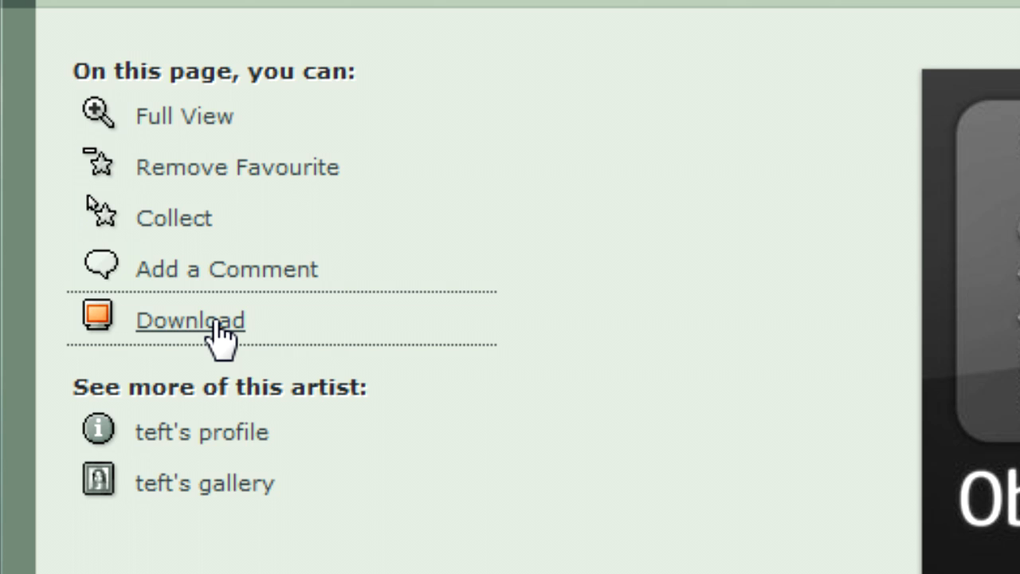
click(191, 319)
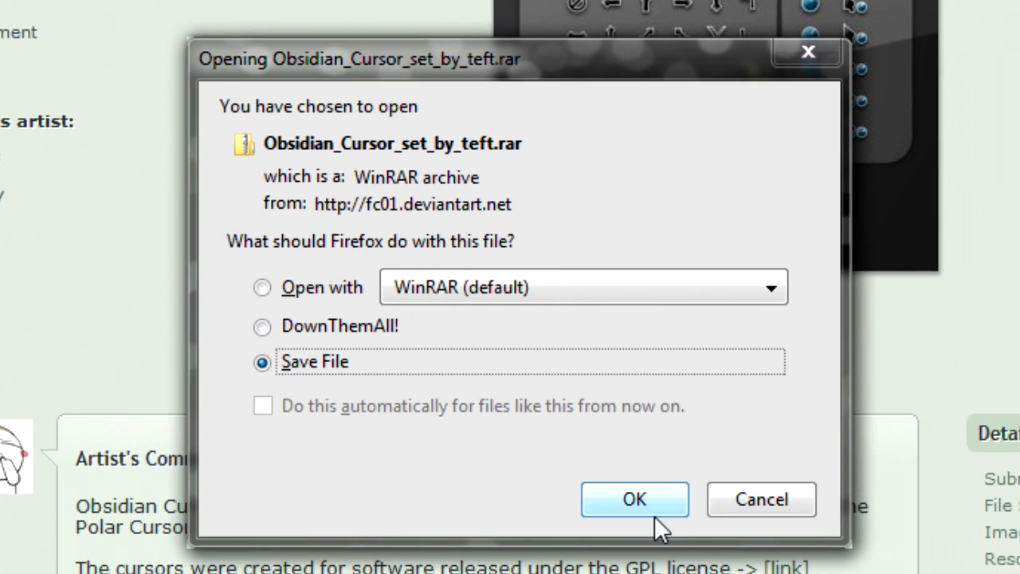
click(635, 499)
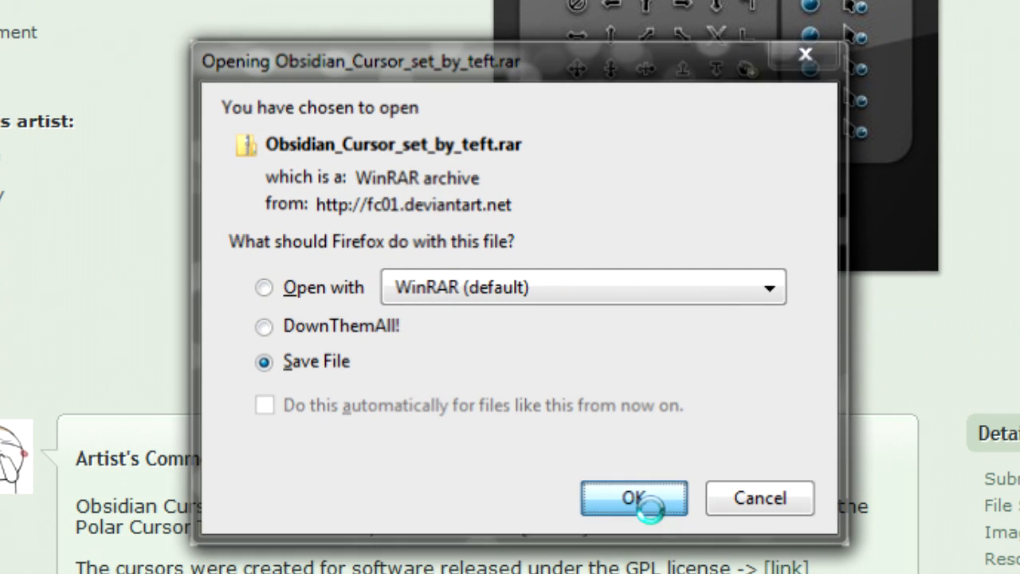
click(634, 498)
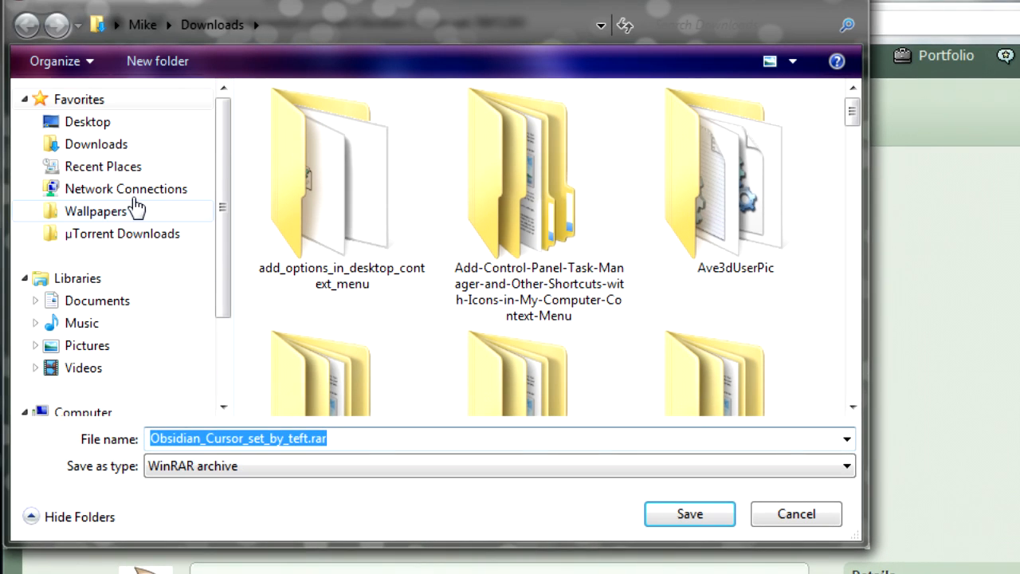
click(86, 121)
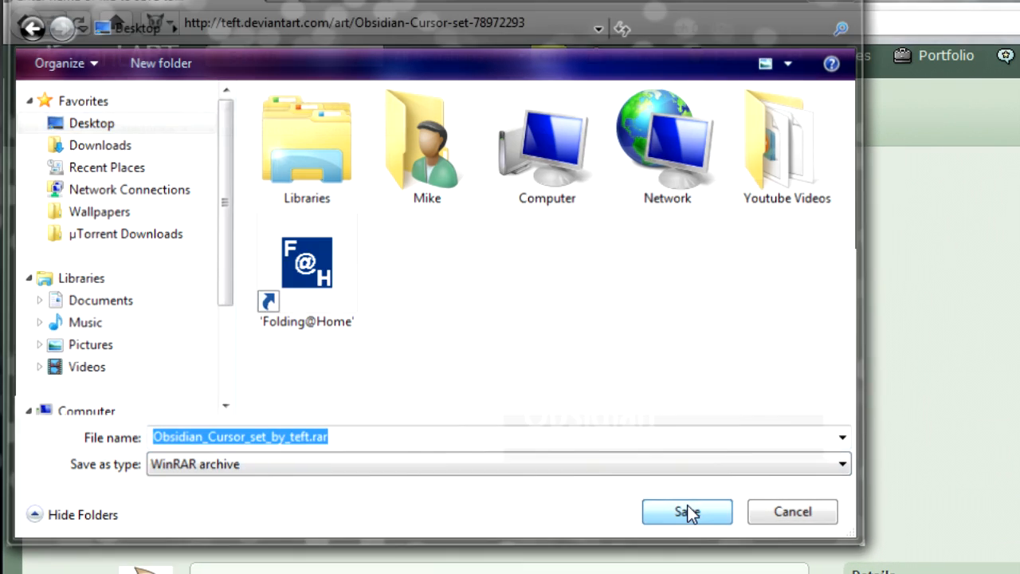
click(687, 512)
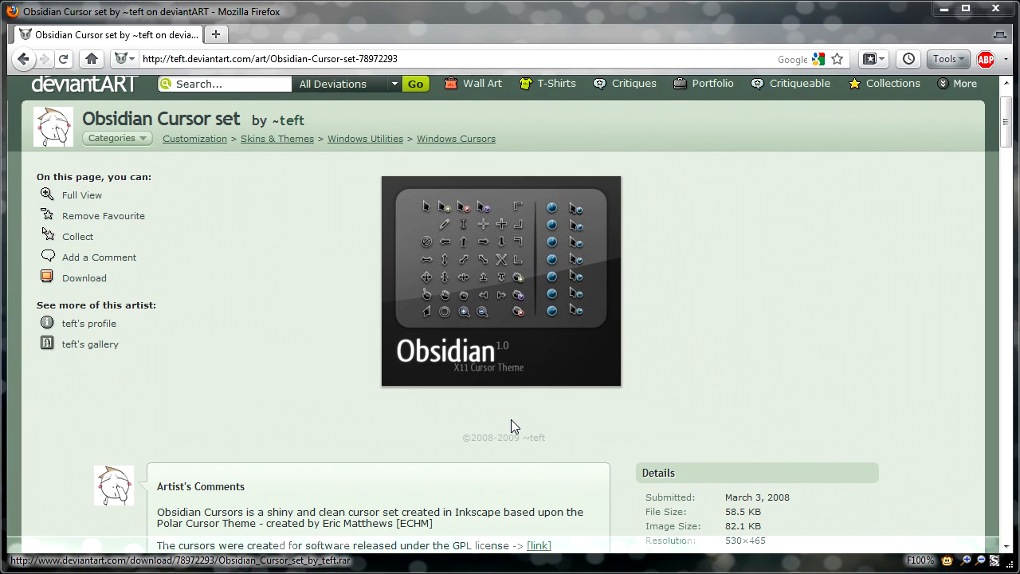
- Extract Obsidian_Cursor_set_by_teft.rar into its own Desktop folder and copy that folder
click(83, 277)
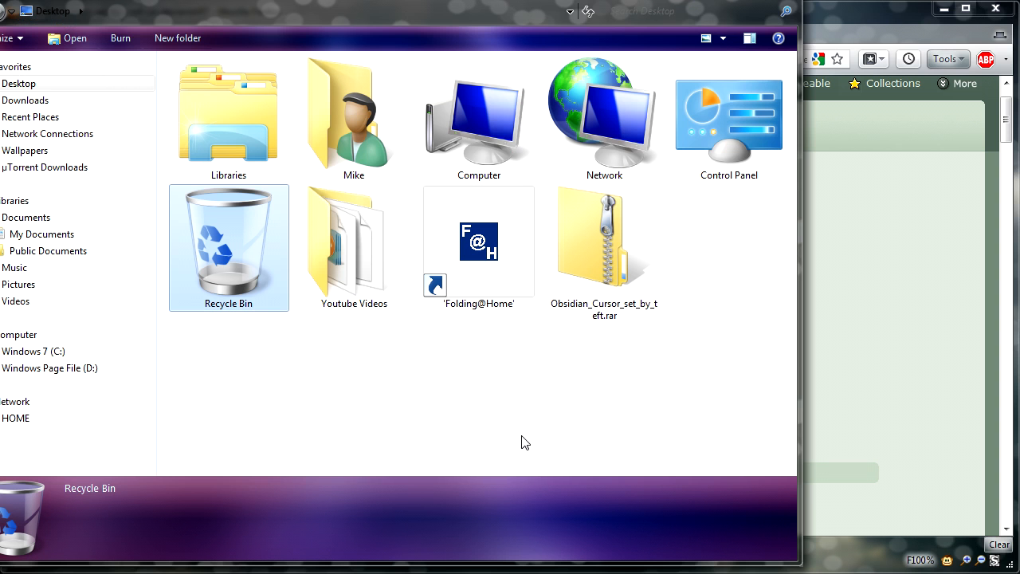
click(604, 239)
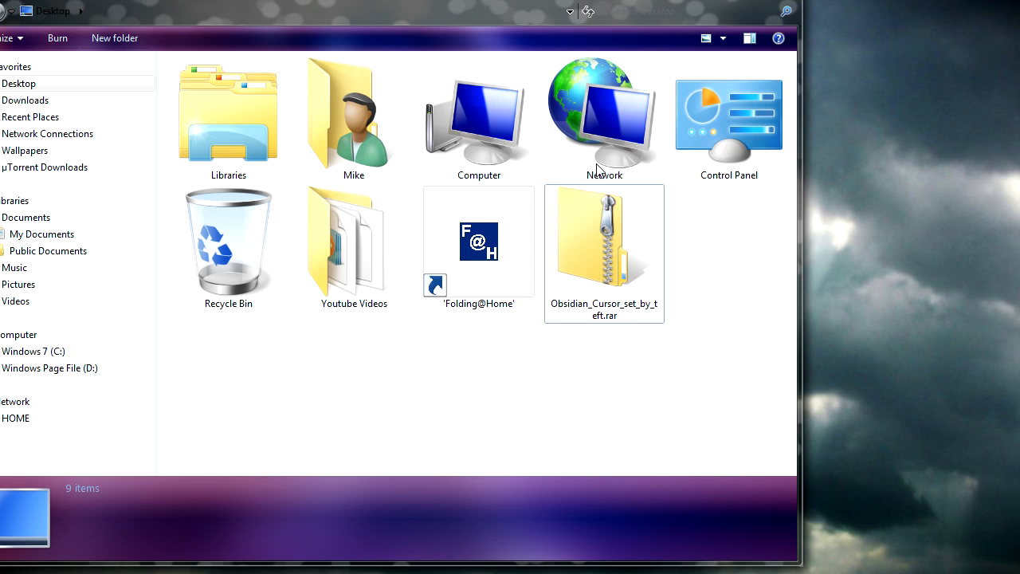
click(604, 252)
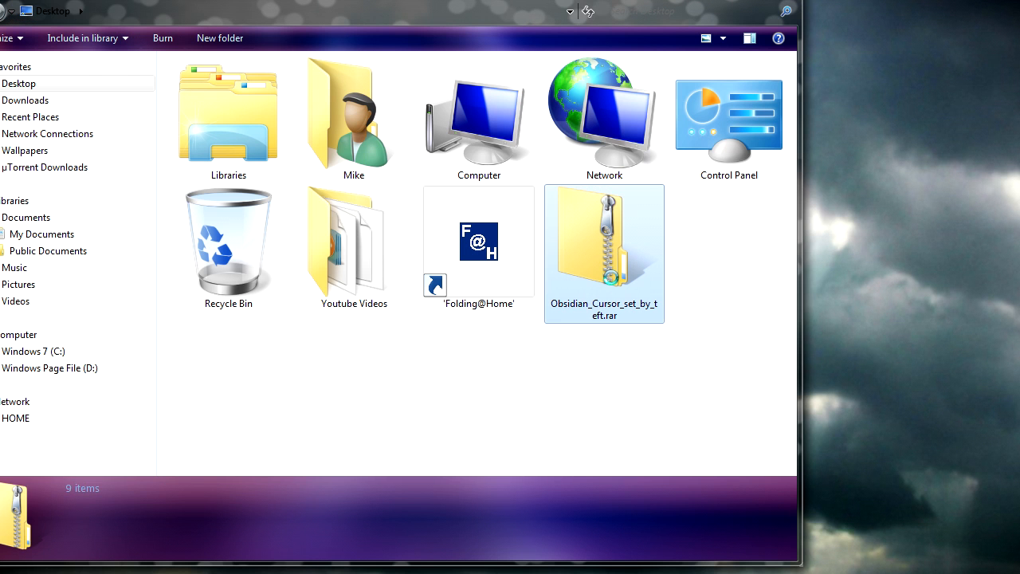
right_click(604, 252)
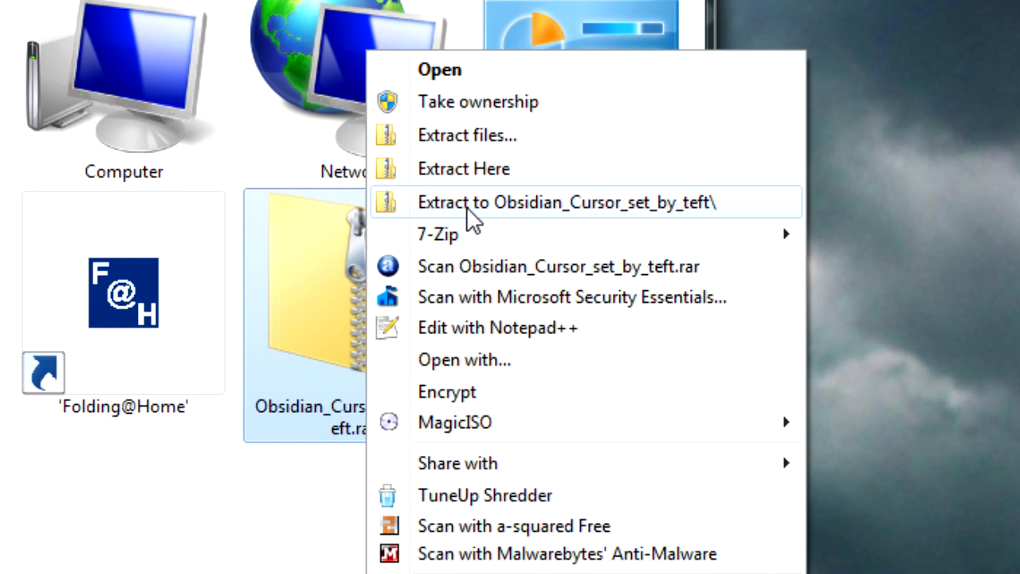
click(565, 201)
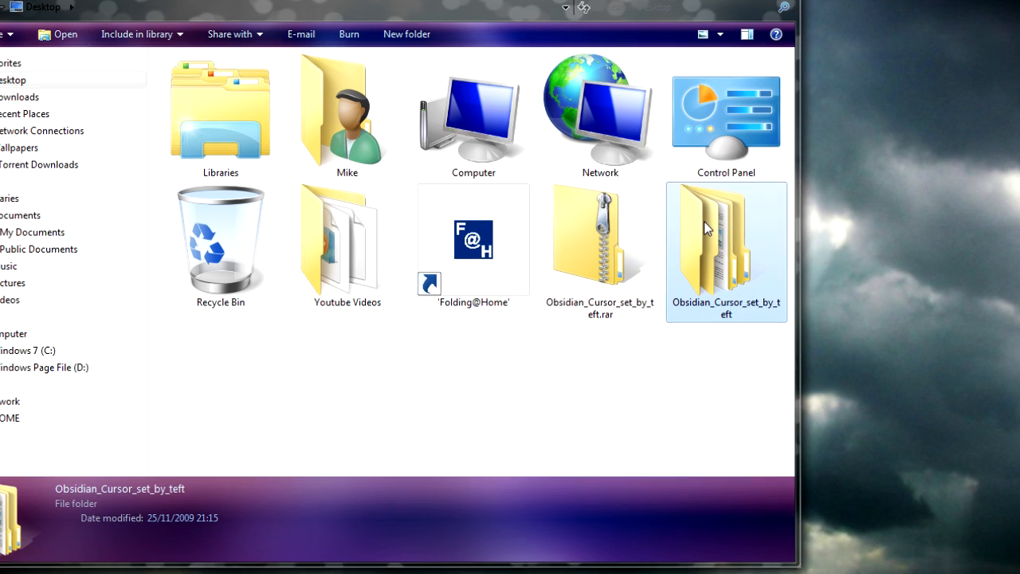
right_click(726, 226)
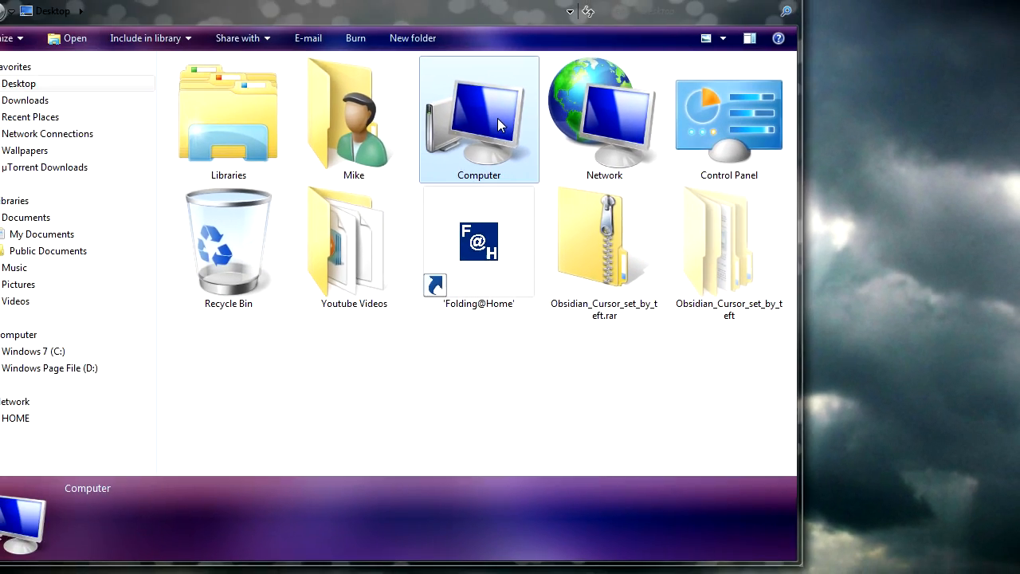
- Paste the extracted Obsidian folder into C:\Windows\Cursors
double_click(478, 120)
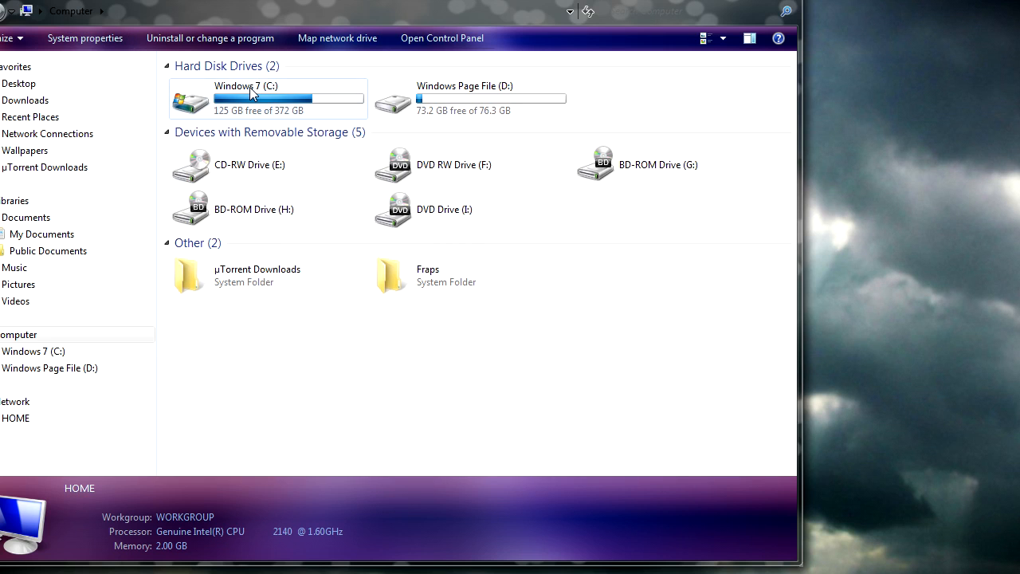
double_click(246, 99)
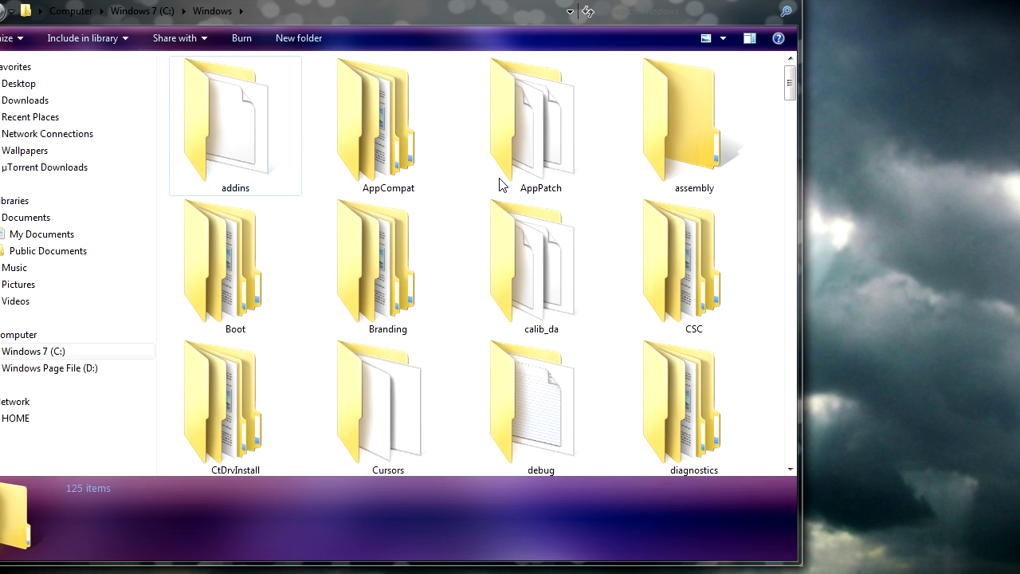
click(389, 402)
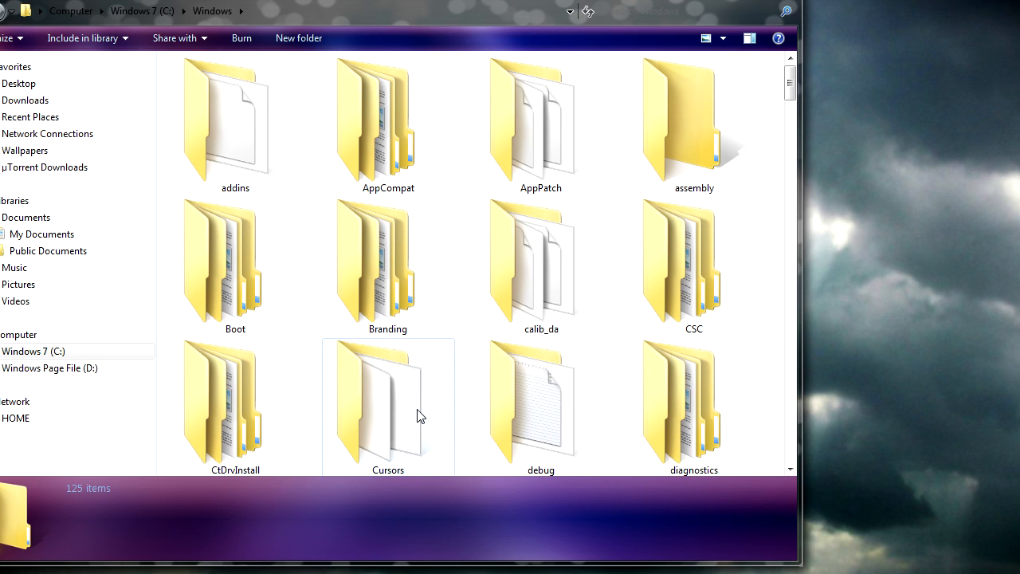
double_click(389, 399)
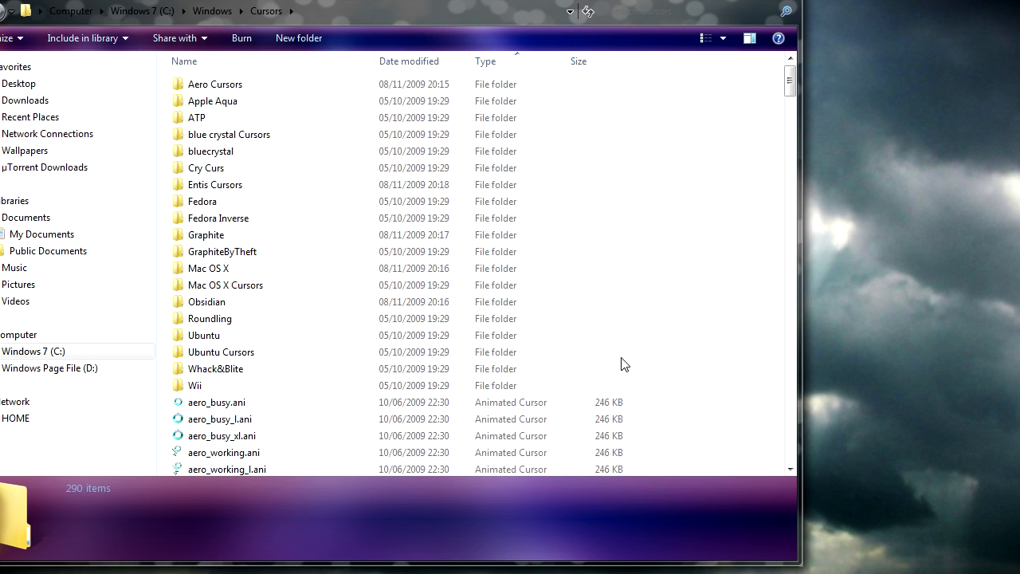
right_click(625, 365)
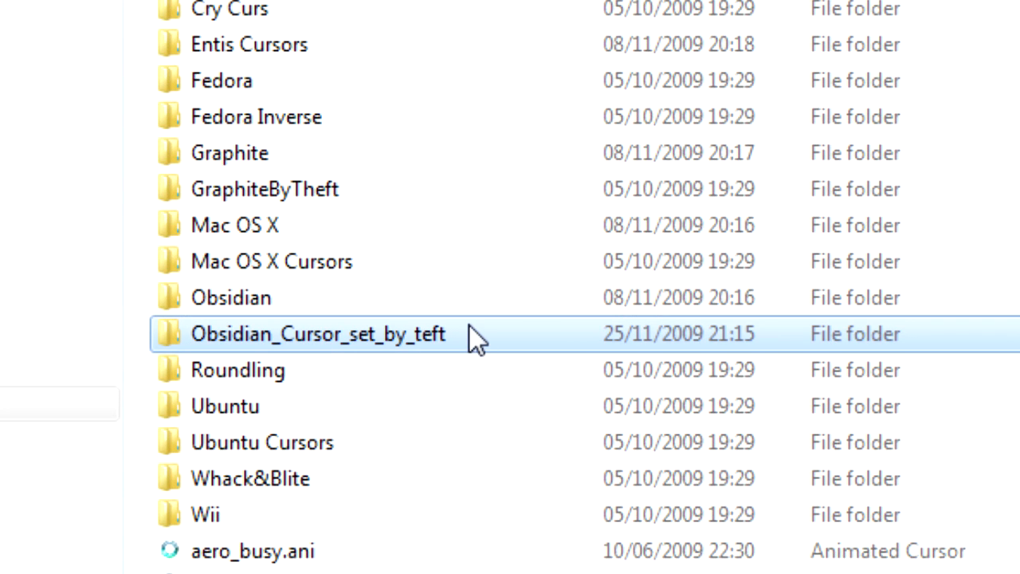
- Browse into Obsidian_Cursor_set_by_teft and its Normal cursor subfolder
double_click(317, 335)
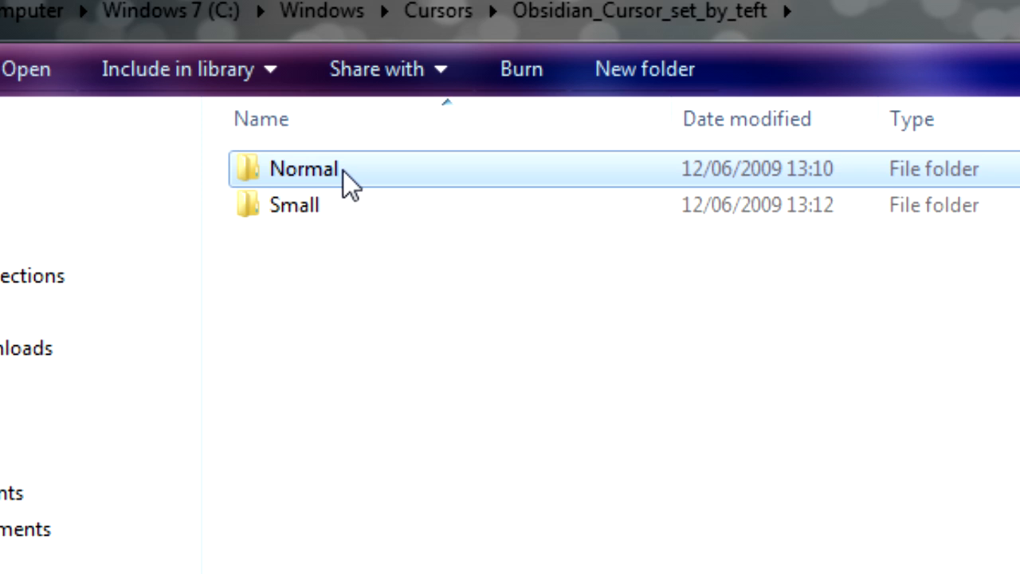
double_click(303, 169)
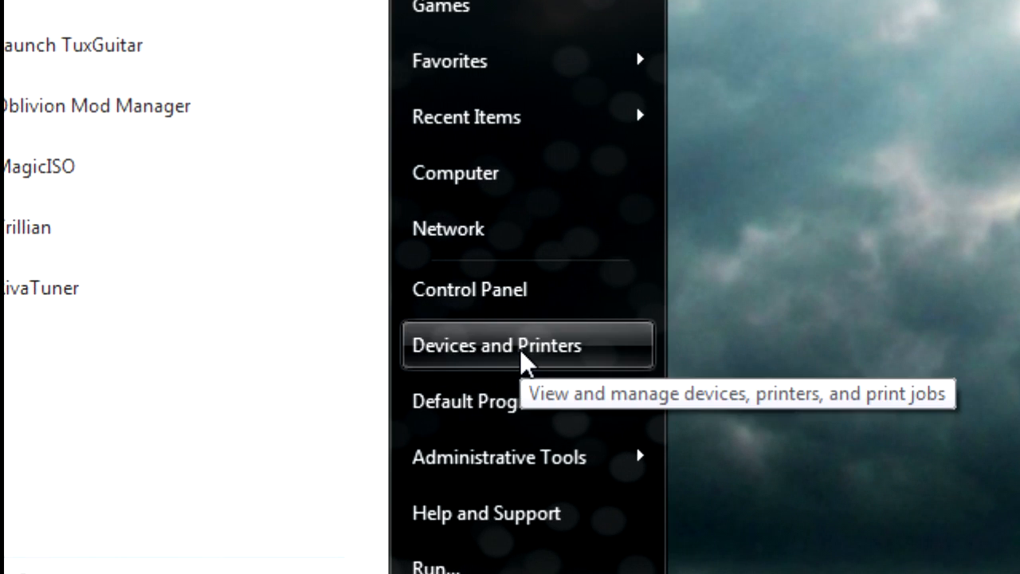
mouse_move(529, 358)
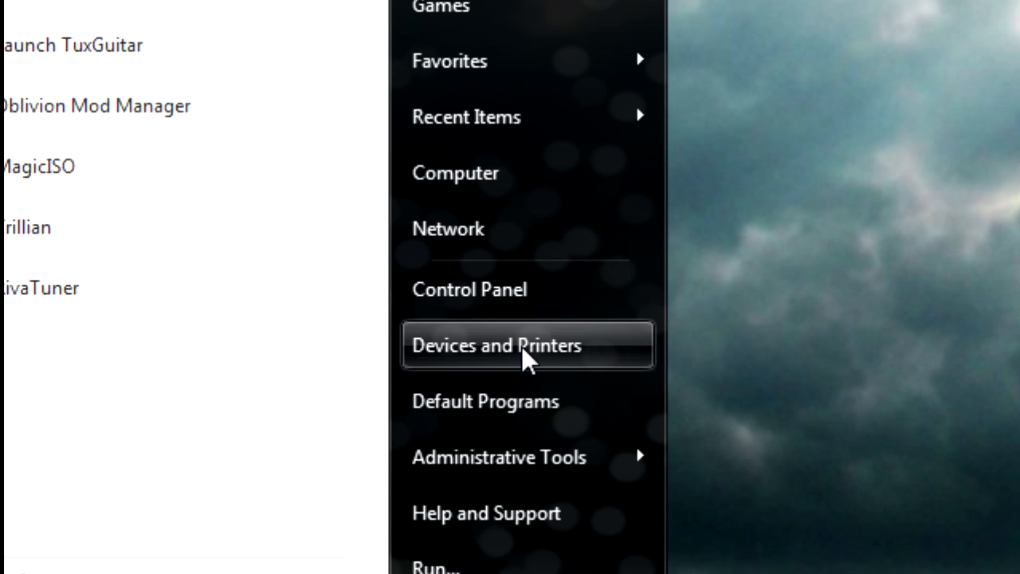
- Bring up Mouse Properties for the USB OPTICAL MOUSE from Devices and Printers
click(498, 345)
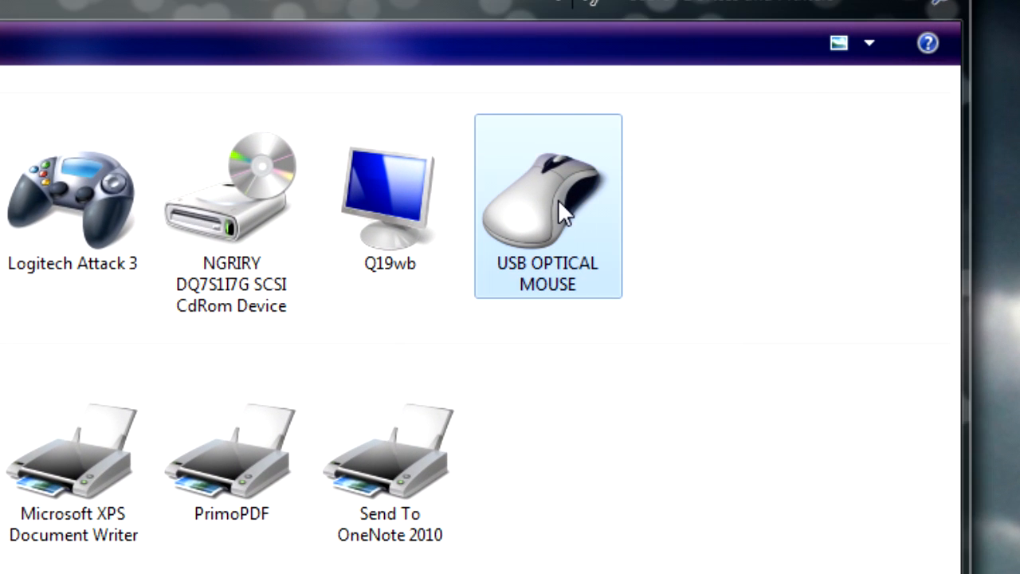
right_click(561, 215)
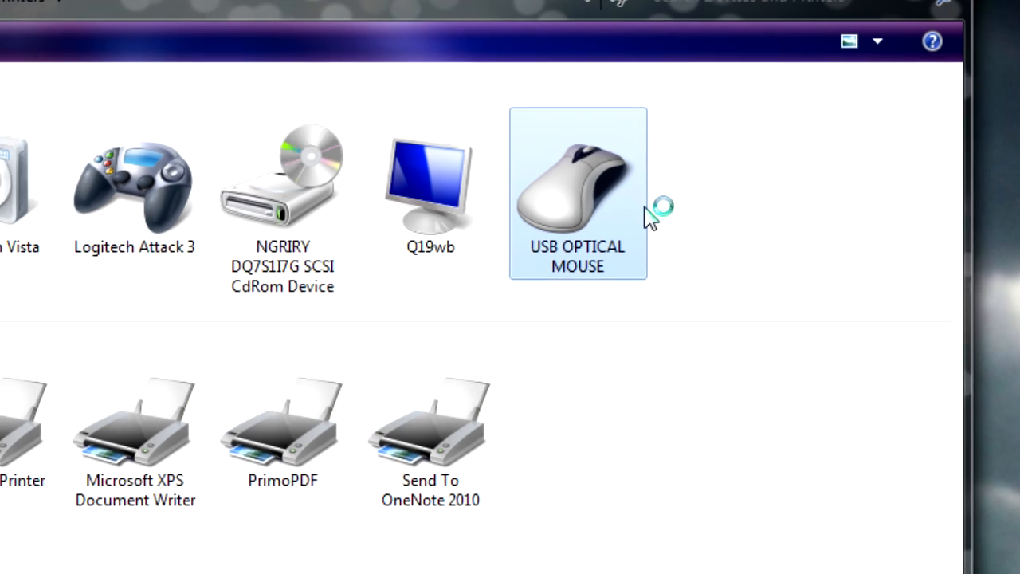
double_click(577, 193)
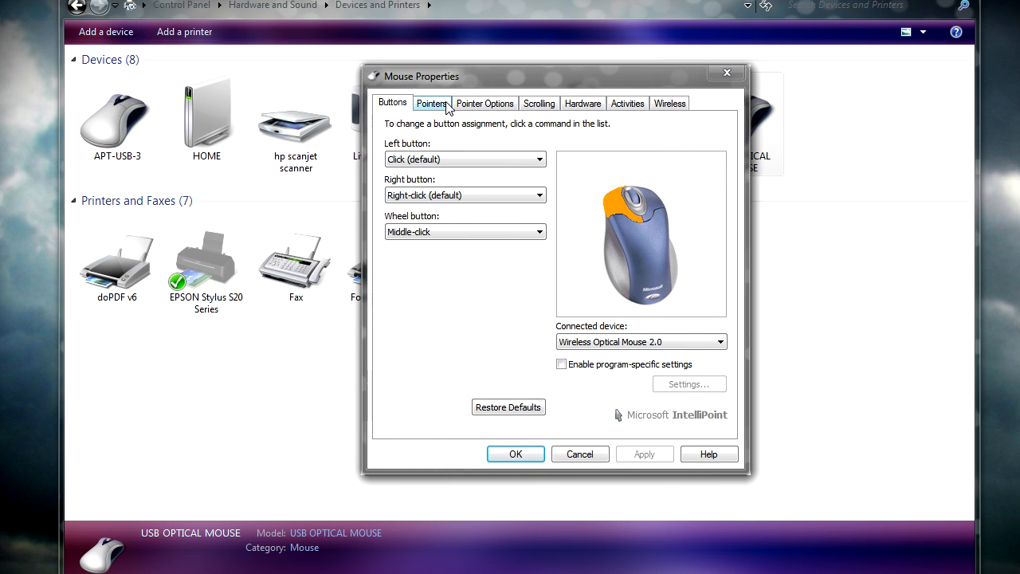
- Select the Obsidian scheme on the Pointers tab, apply it replacing the existing one, and confirm OK
click(431, 102)
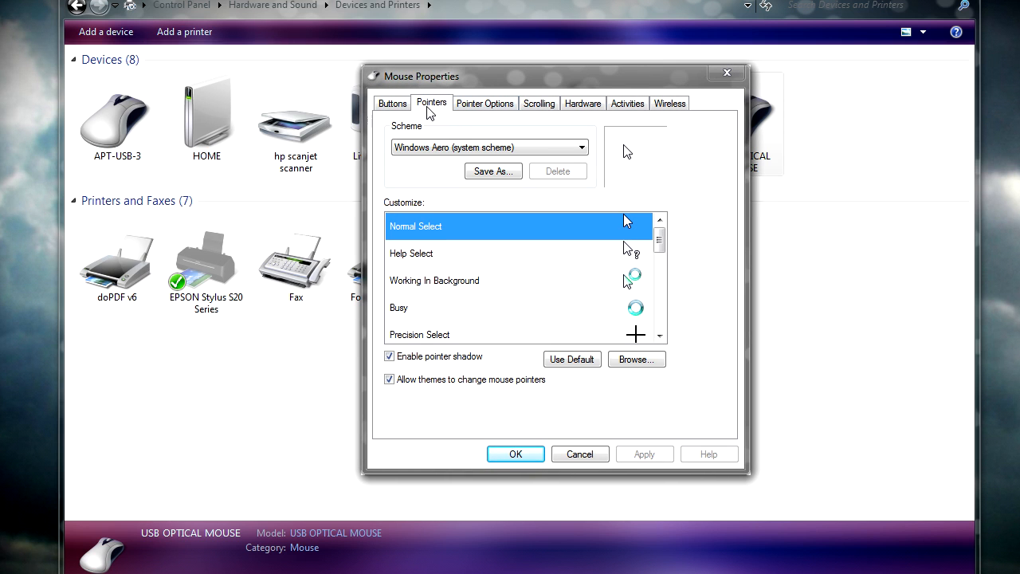
mouse_move(421, 112)
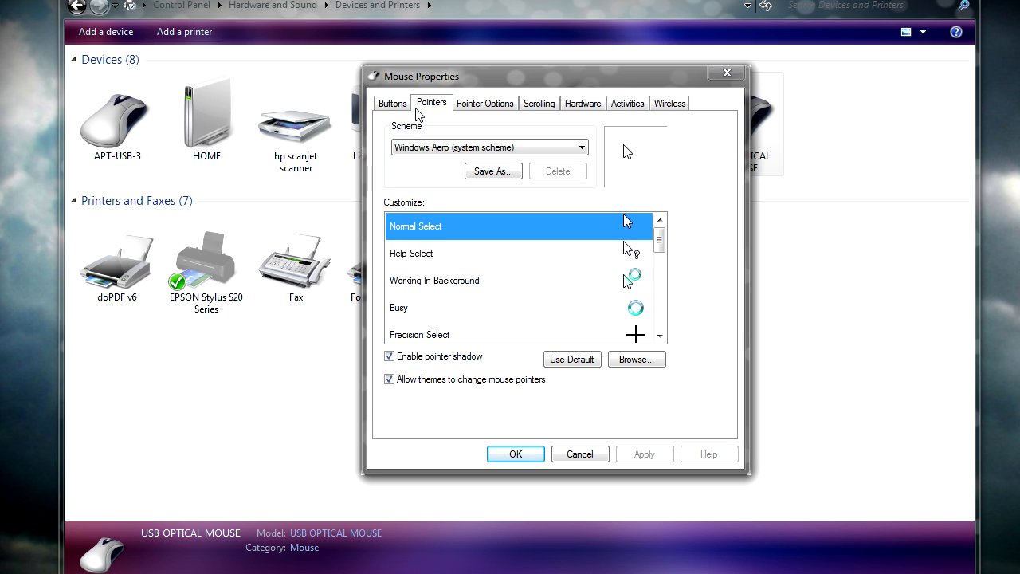
click(487, 146)
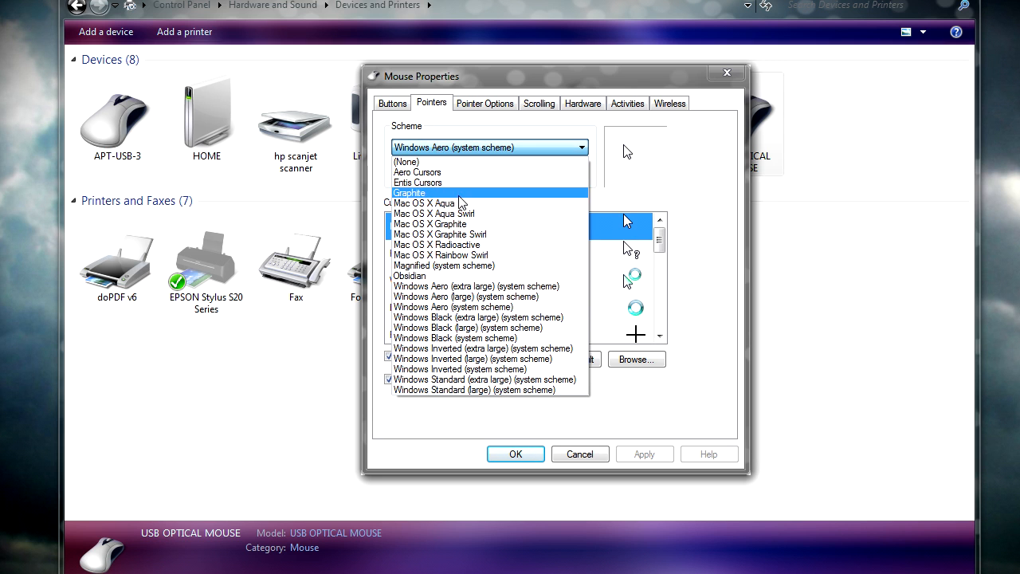
click(408, 275)
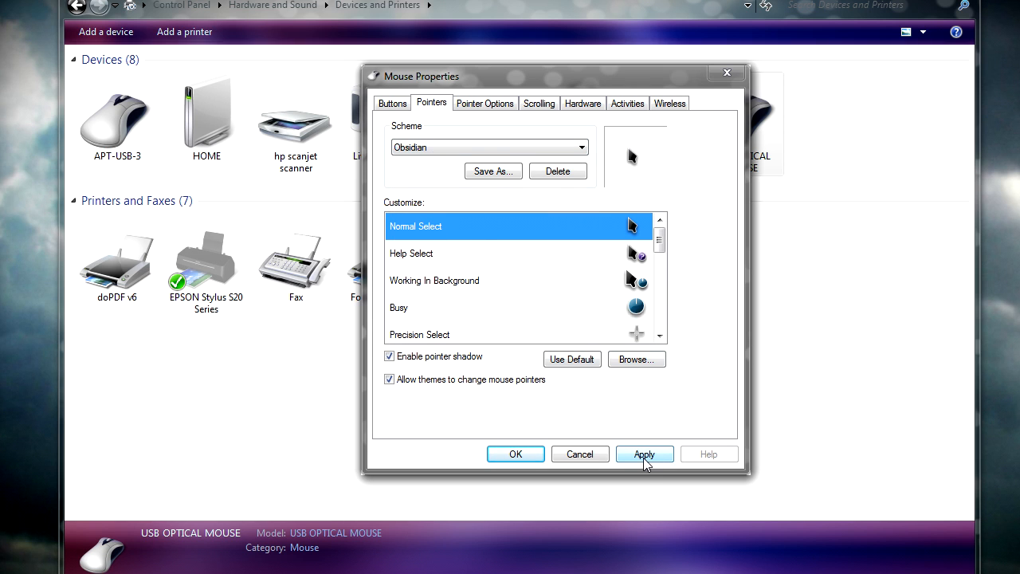
click(644, 453)
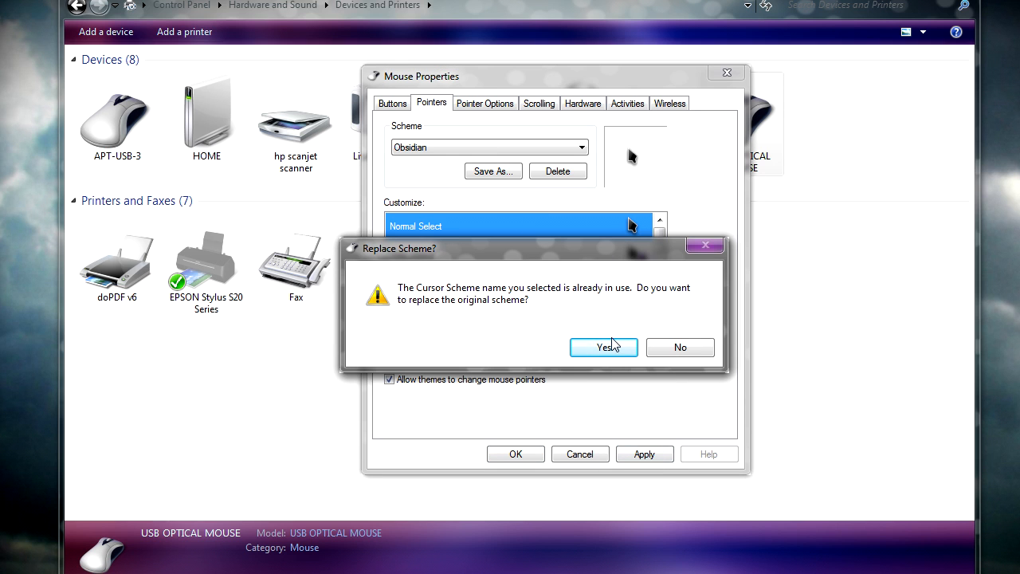
click(603, 347)
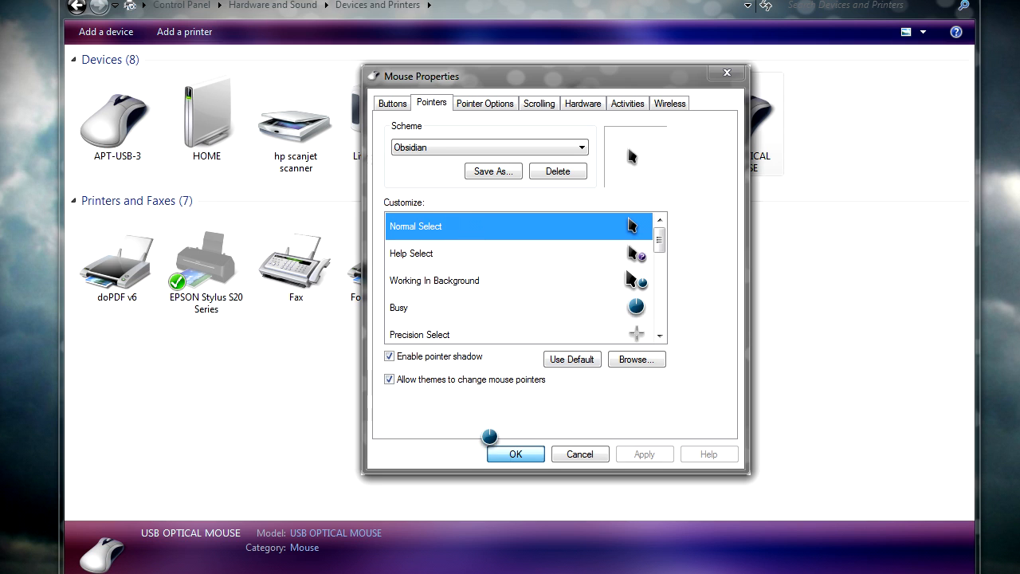
click(515, 453)
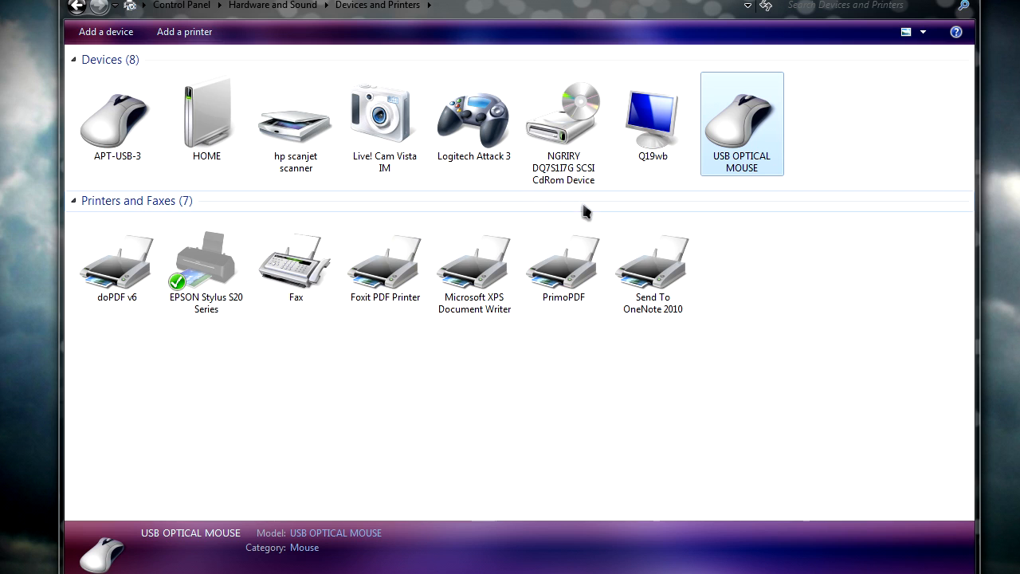
click(769, 310)
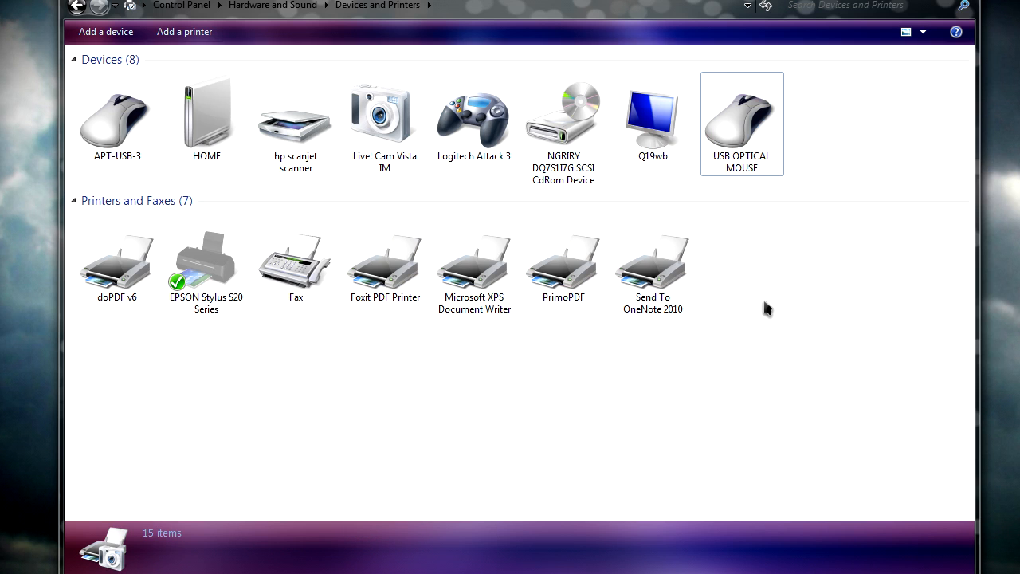